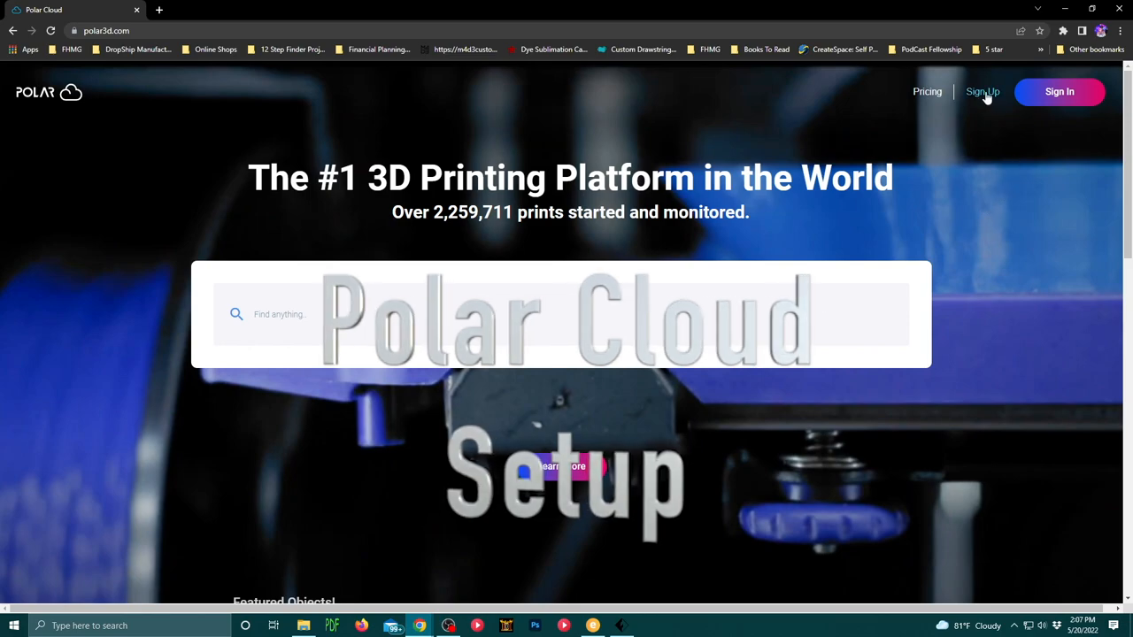
# Step: Sign into Polar Cloud with Google and open the Flashforge printer's ready-to-print status page
pyautogui.click(982, 92)
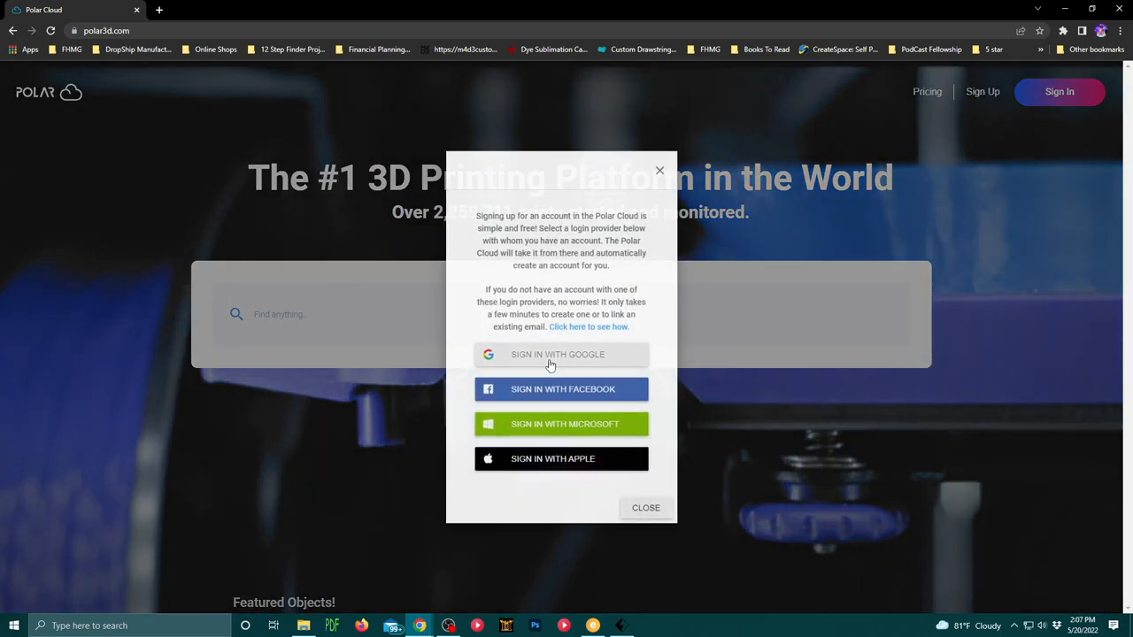
pyautogui.click(561, 354)
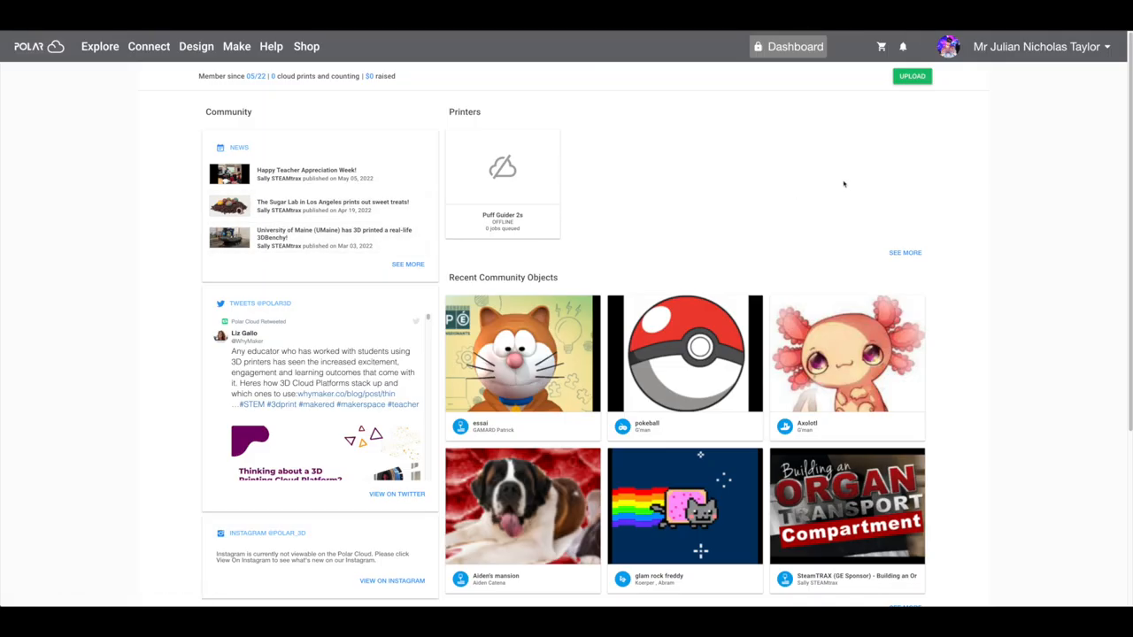
pyautogui.click(1037, 46)
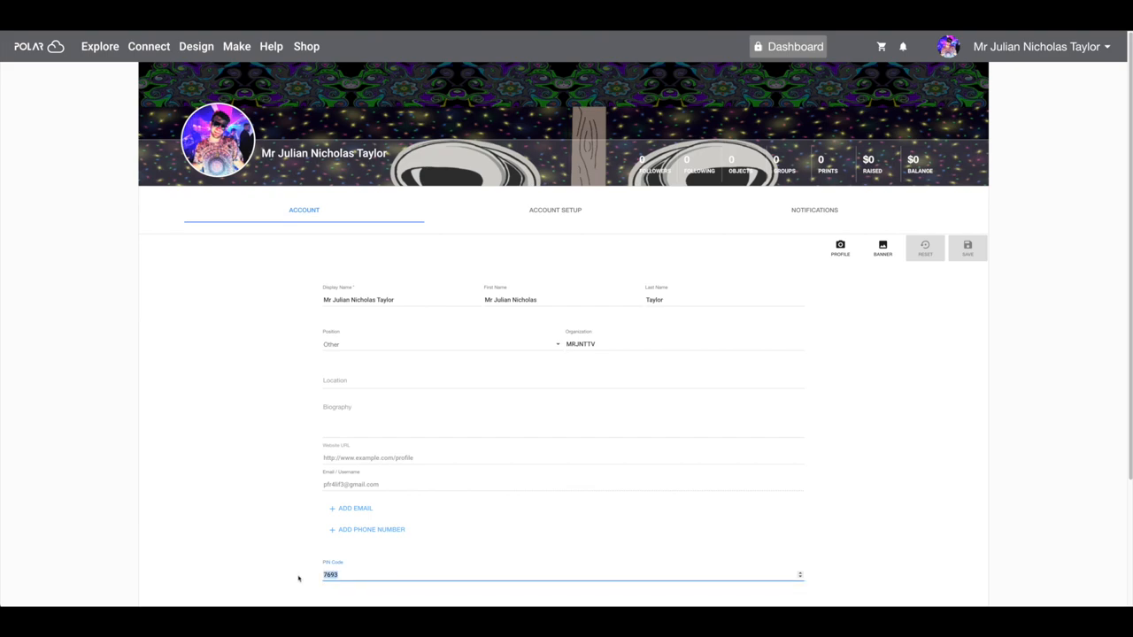
pyautogui.moveTo(253, 539)
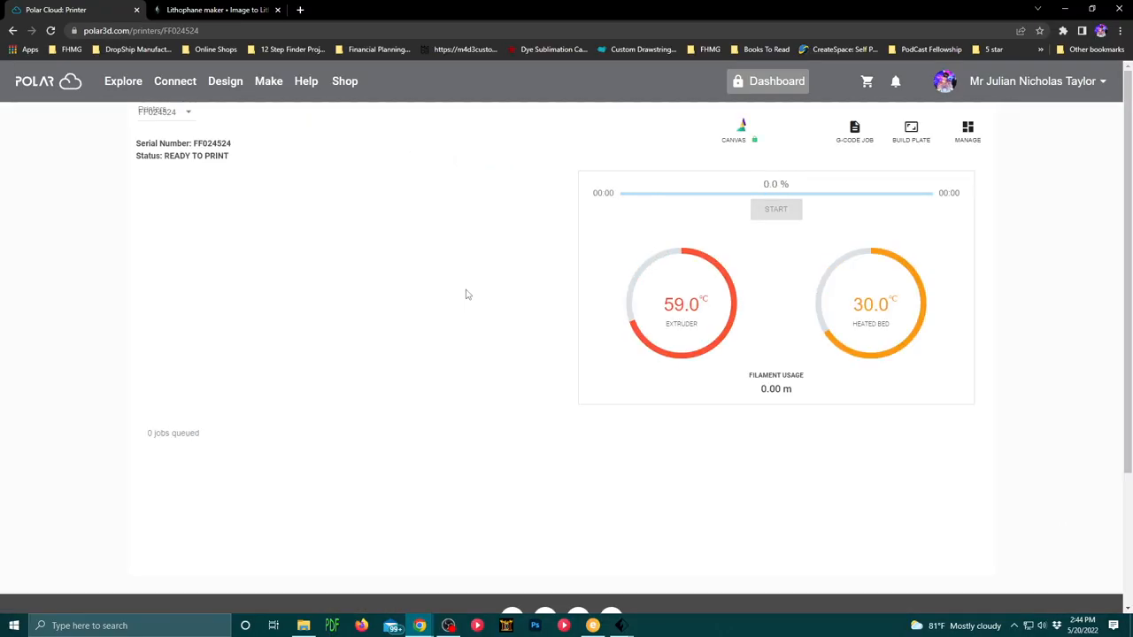
pyautogui.click(775, 208)
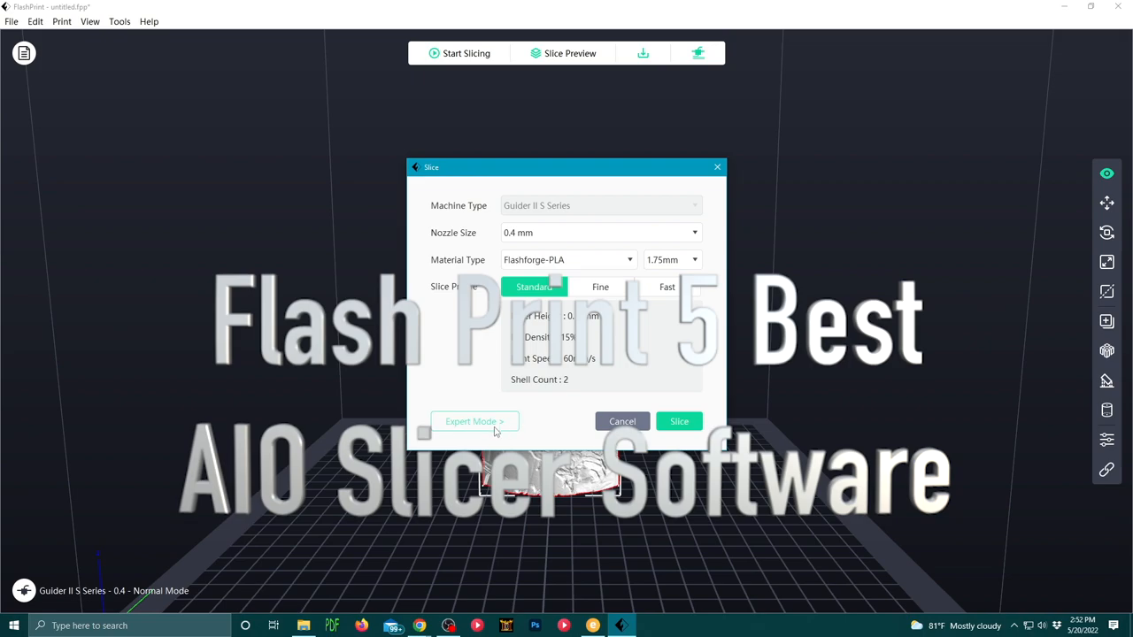
# Step: Switch the Slice dialog to Expert Mode and view the Raft and Printer parameter categories
pyautogui.click(475, 421)
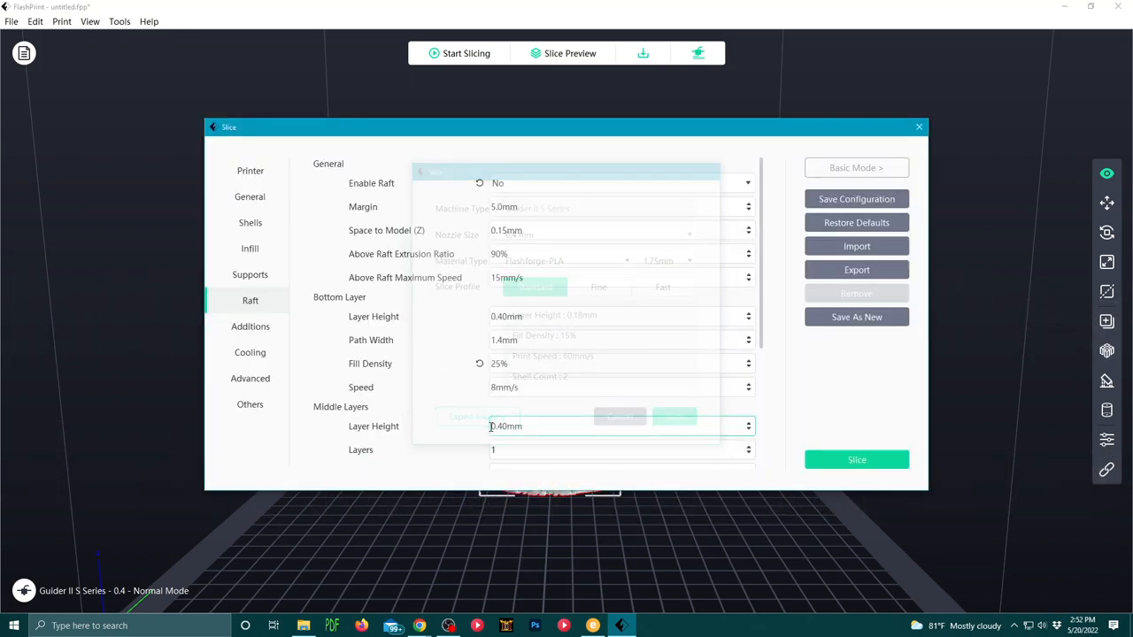
pyautogui.click(249, 197)
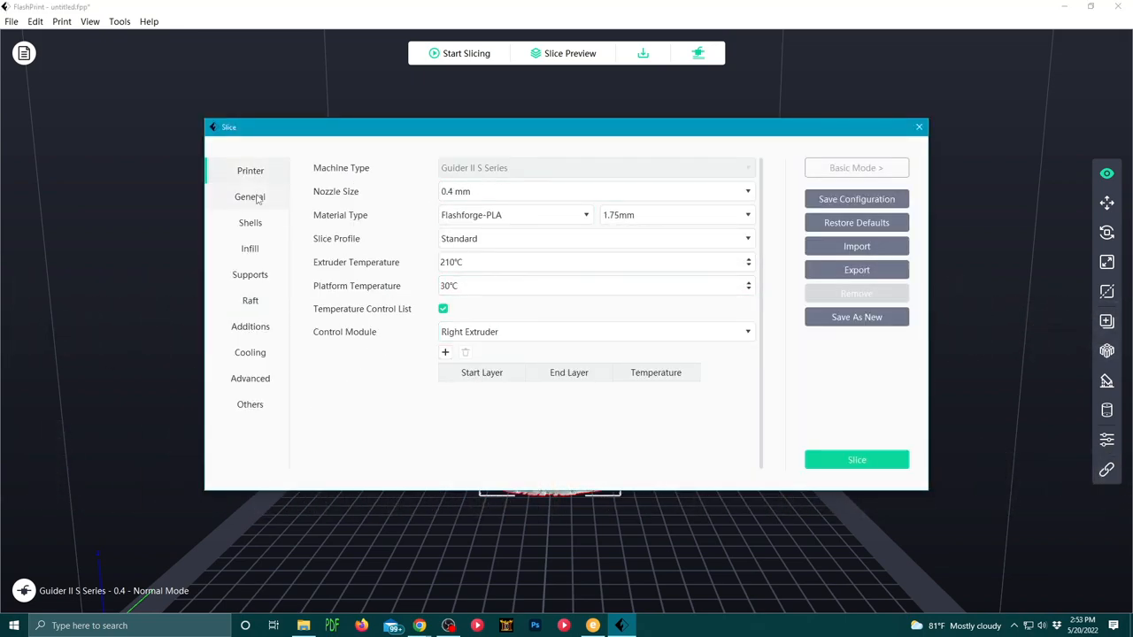
pyautogui.click(917, 128)
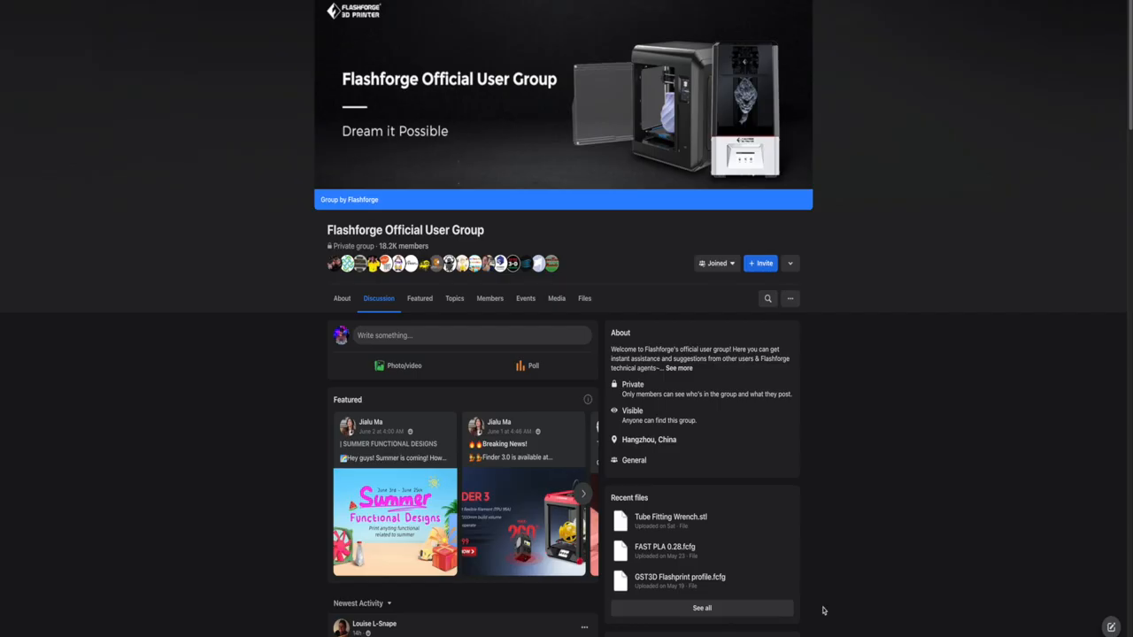
# Step: Scroll down through member posts in the Flashforge Official User Group discussion feed
pyautogui.scroll(-3)
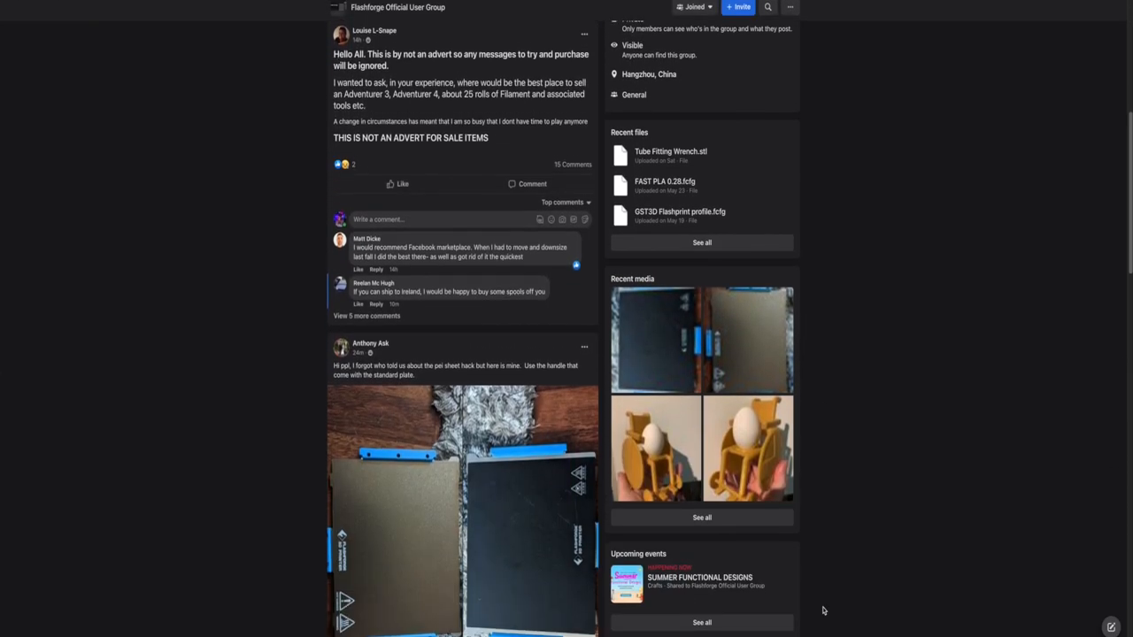
pyautogui.scroll(-3)
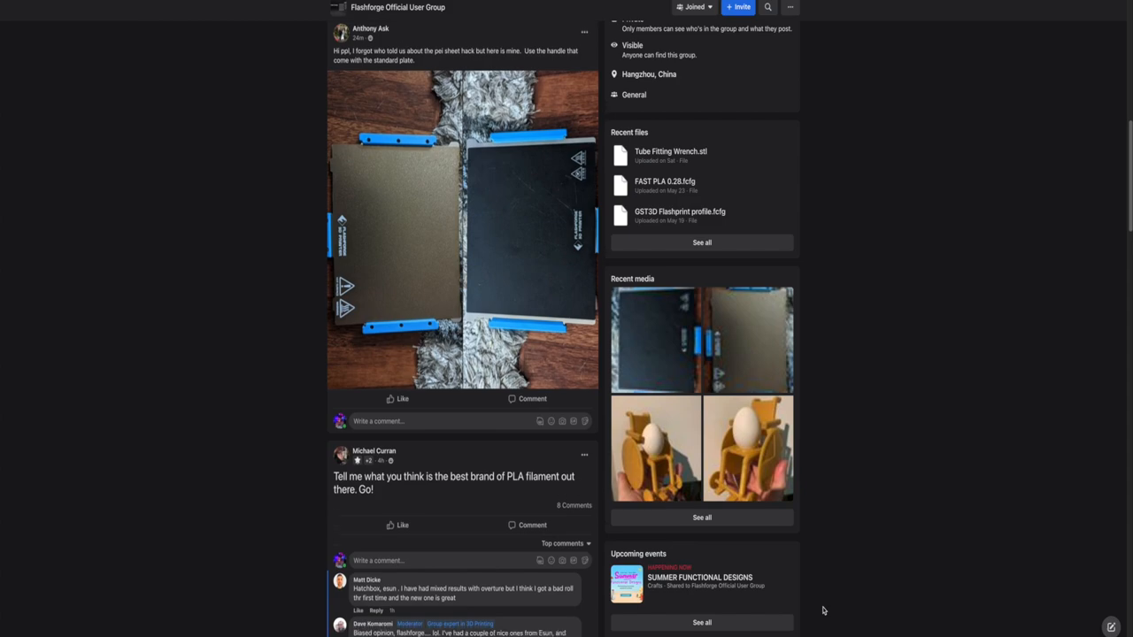
pyautogui.scroll(-3)
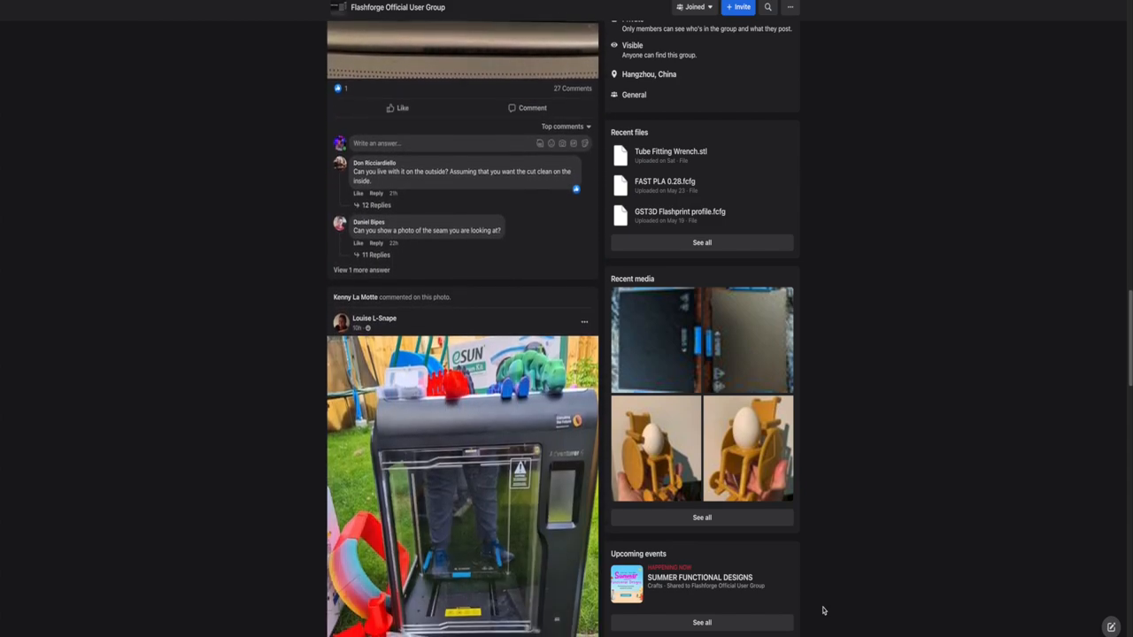
pyautogui.scroll(-3)
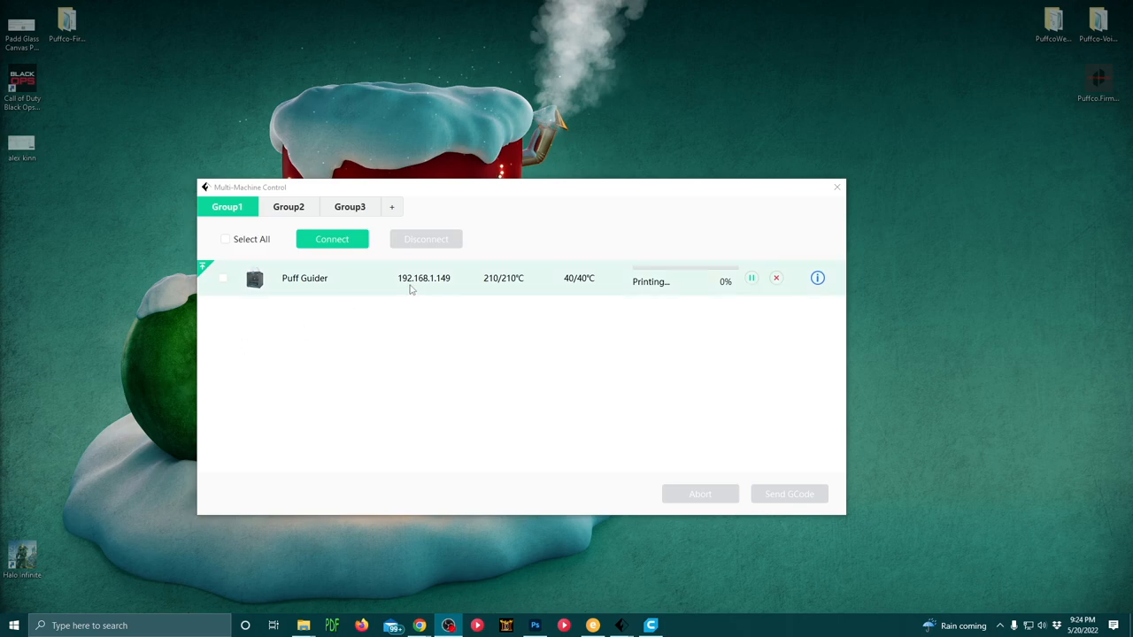
# Step: Show the Puff Guider's details in Multi Machine Control with its live camera feed on
pyautogui.click(816, 278)
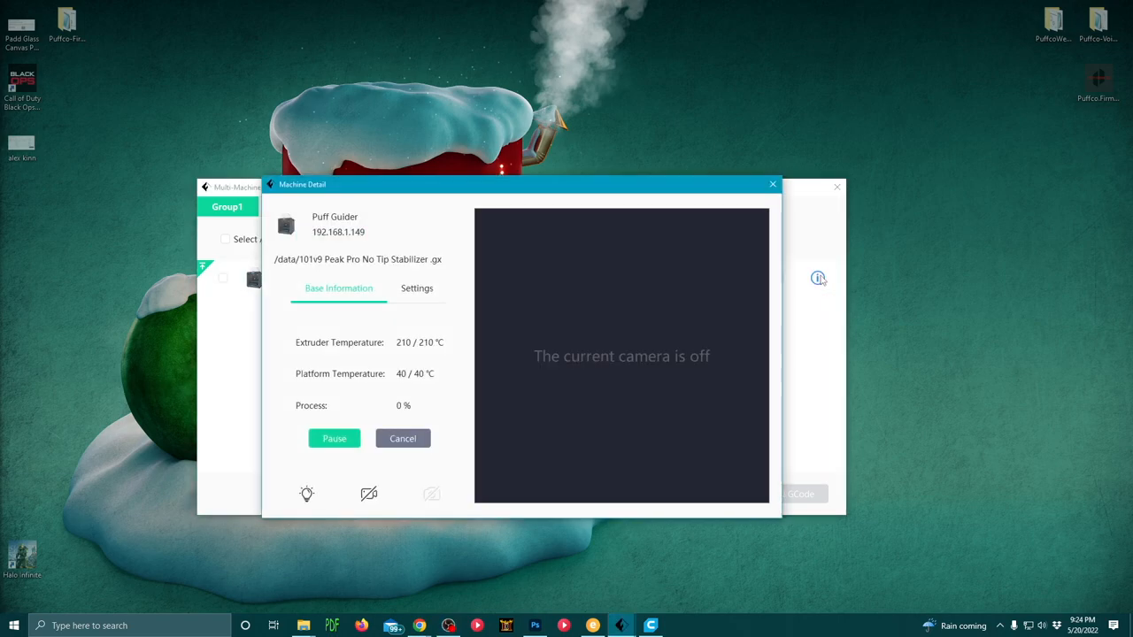
pyautogui.click(368, 494)
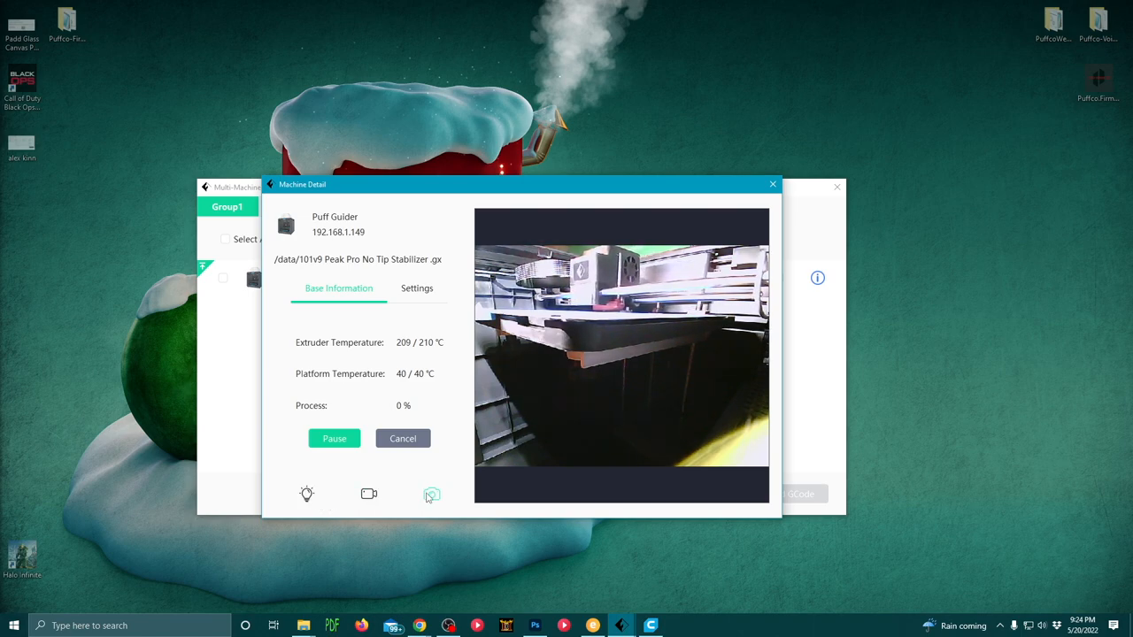
pyautogui.click(416, 287)
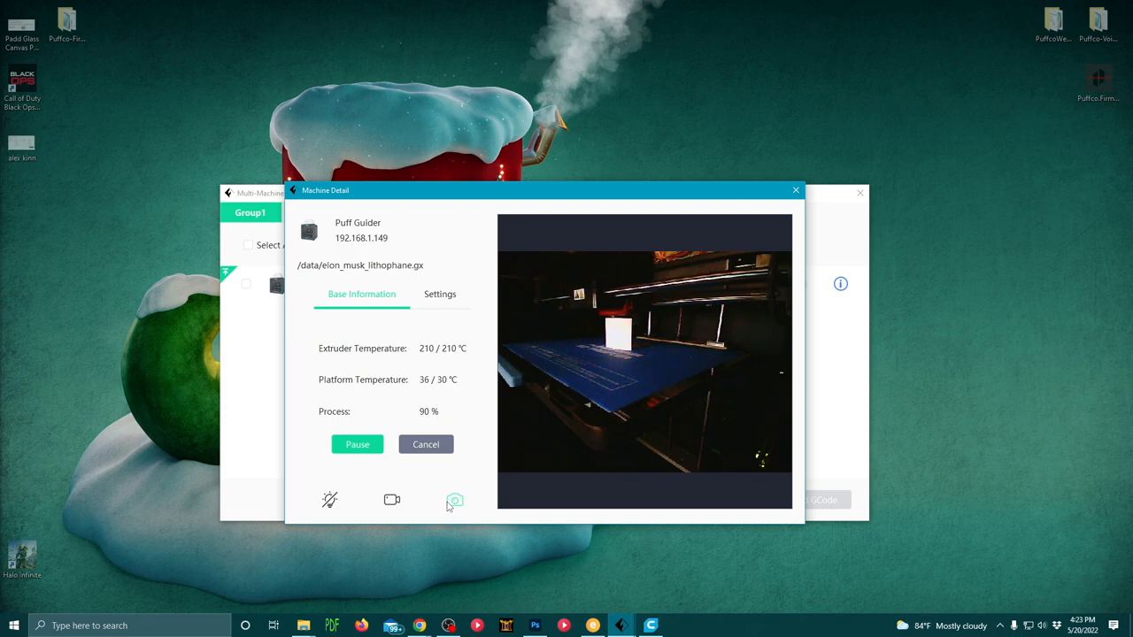
# Step: Capture a camera snapshot and name the file 'test photo'
pyautogui.click(453, 499)
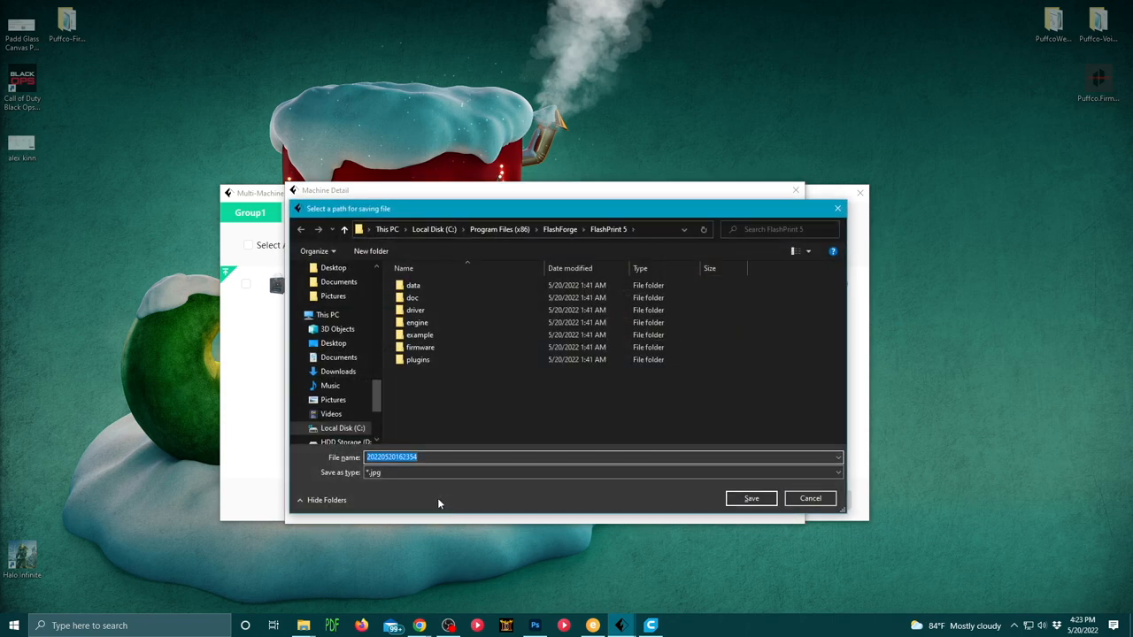
pyautogui.write('test')
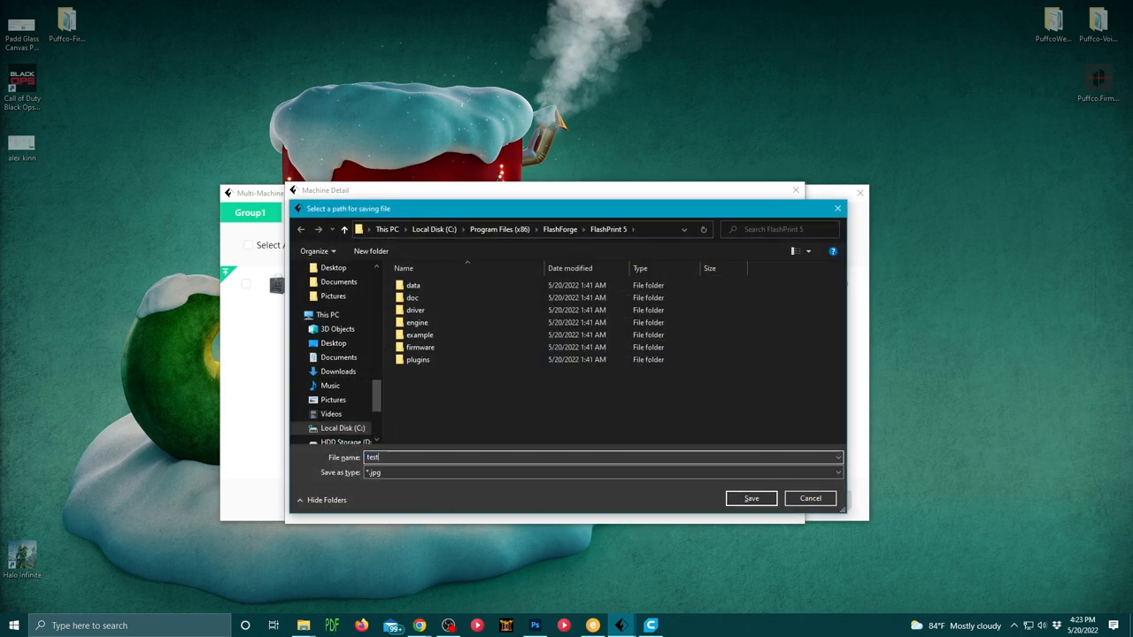
pyautogui.write('photo')
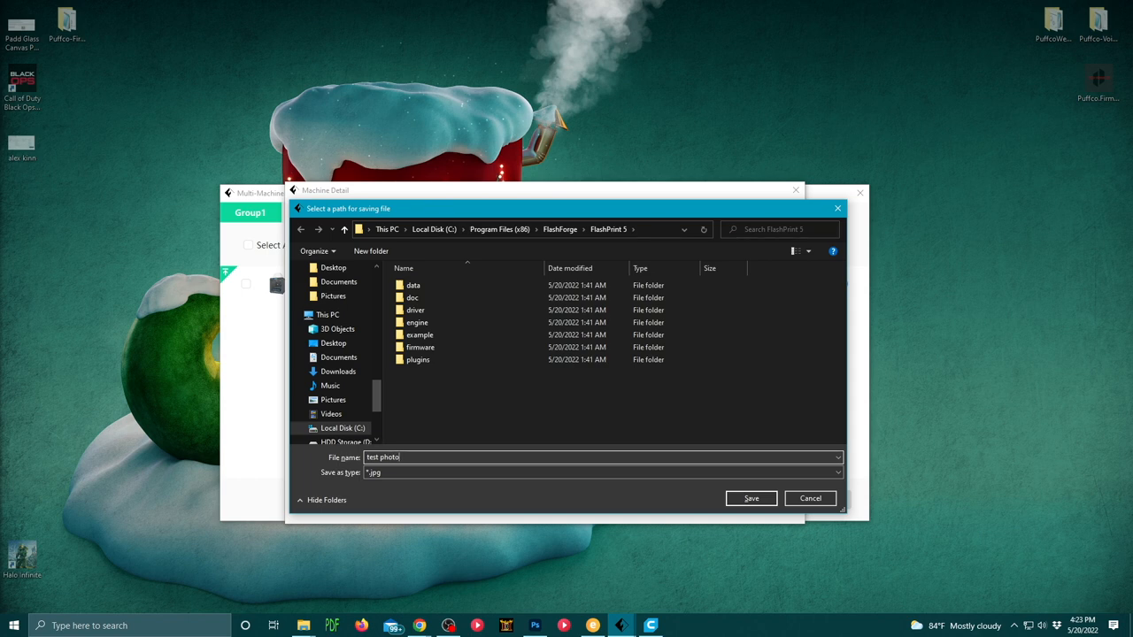